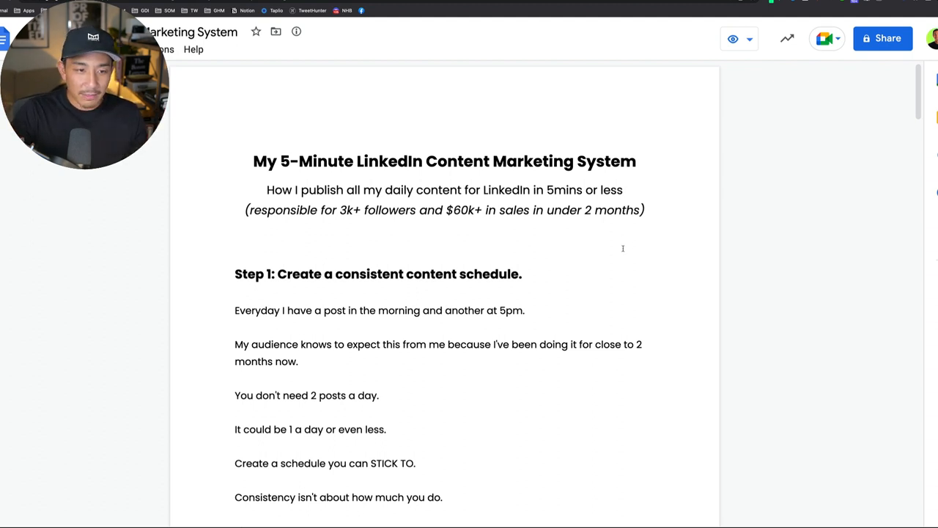
mouse_move(506, 232)
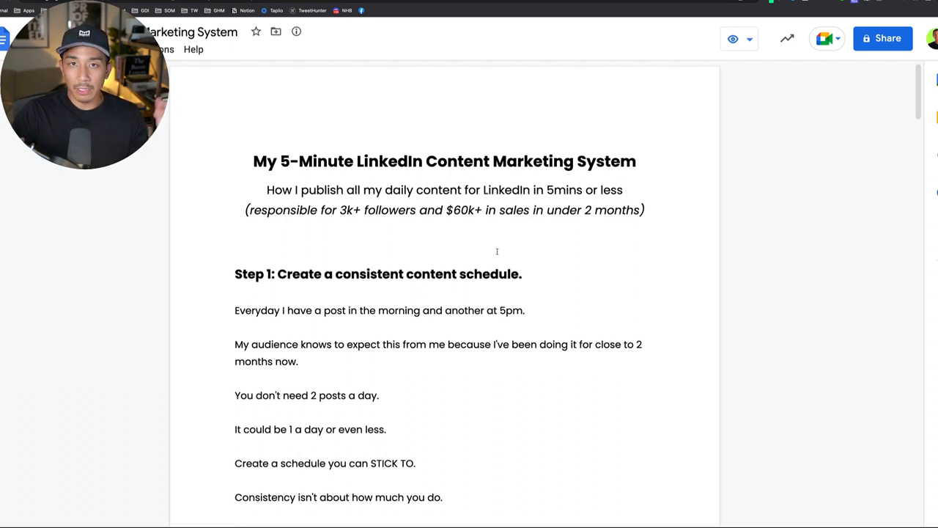
mouse_move(380, 246)
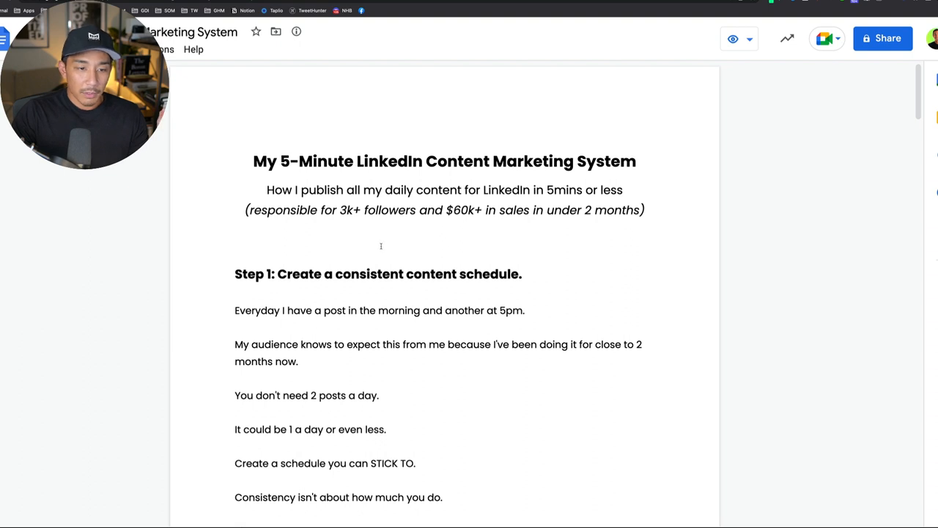
mouse_move(475, 254)
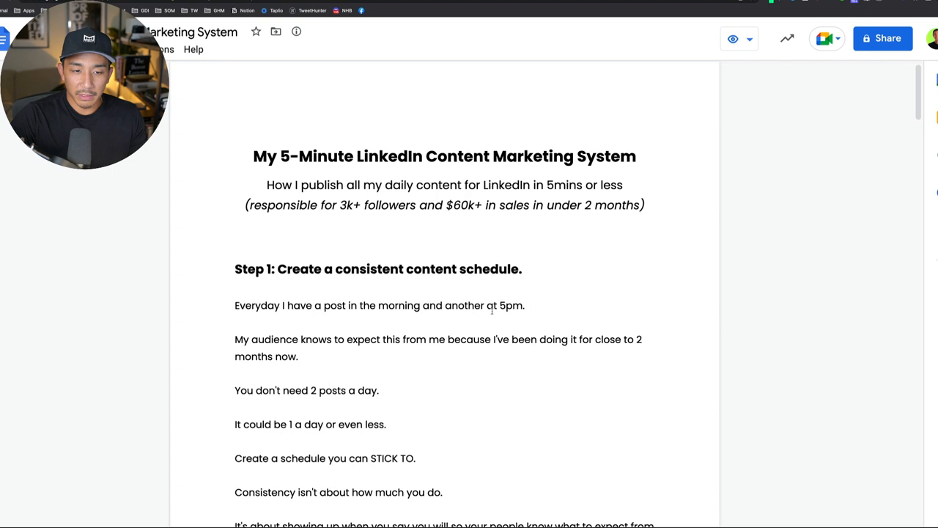
Highlight 'Consistency', then scroll down to the Step 2 'Steal from yourself' heading
scroll("up", 3)
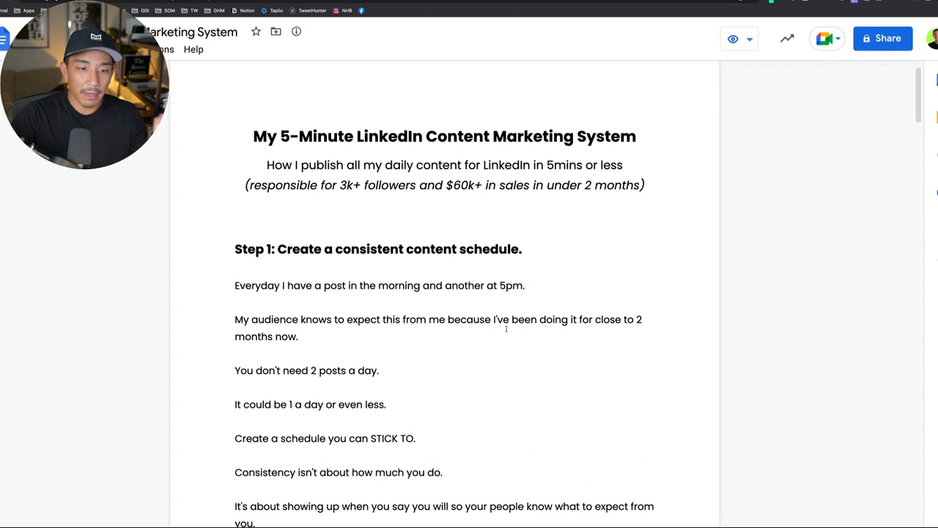
scroll("up", 3)
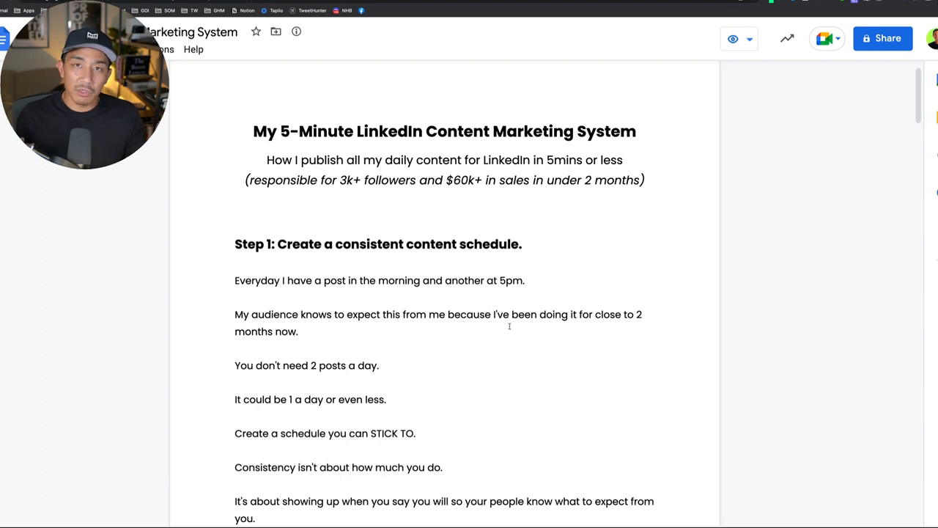
mouse_move(420, 433)
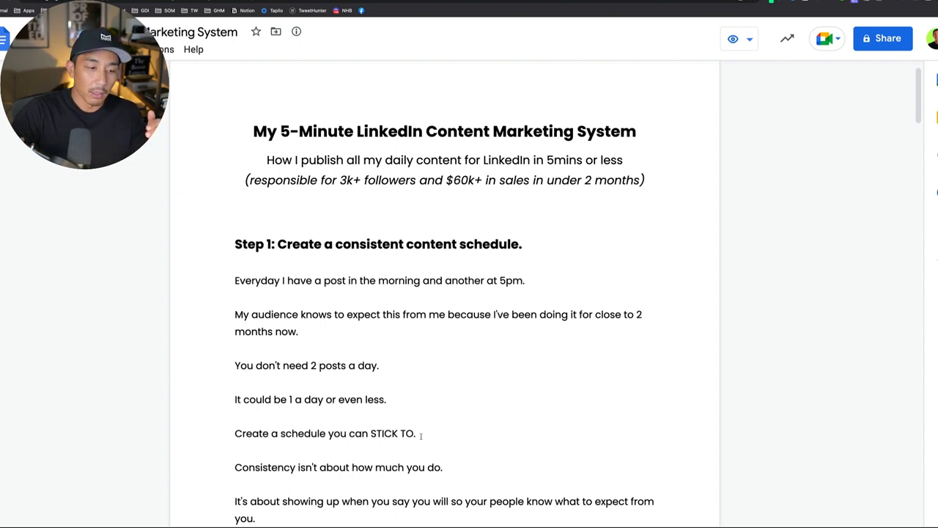
double_click(265, 437)
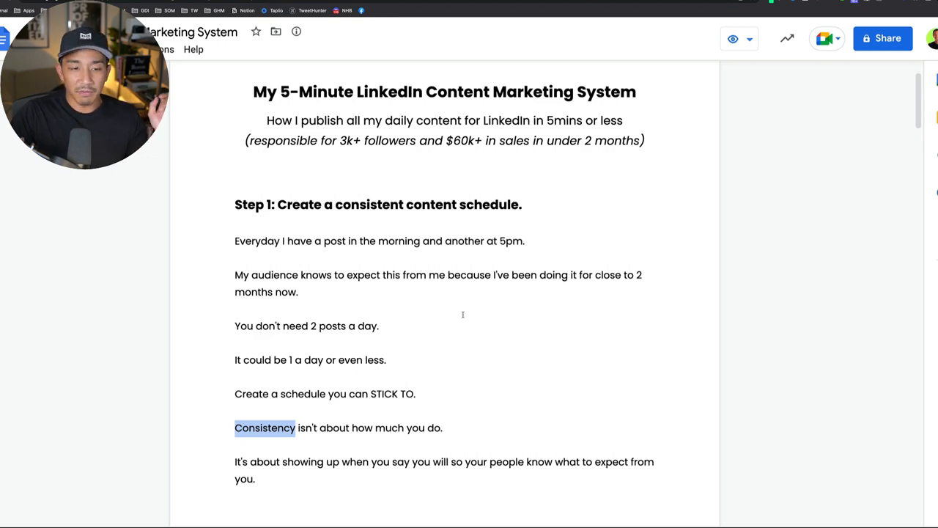
scroll("down", 3)
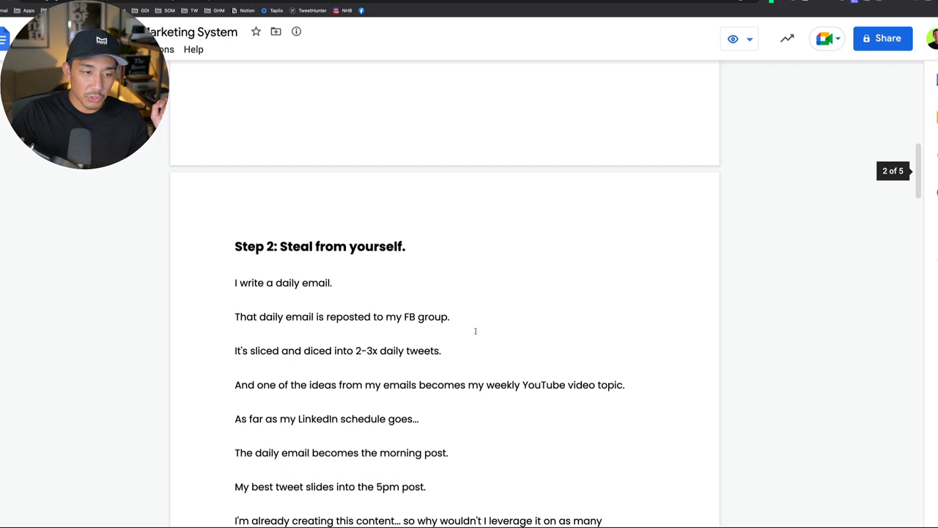
scroll("down", 3)
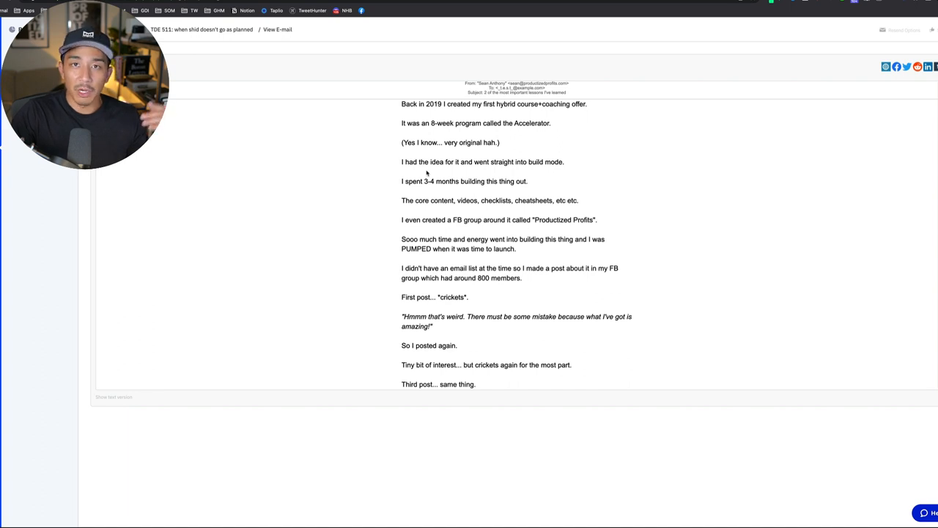
mouse_move(500, 213)
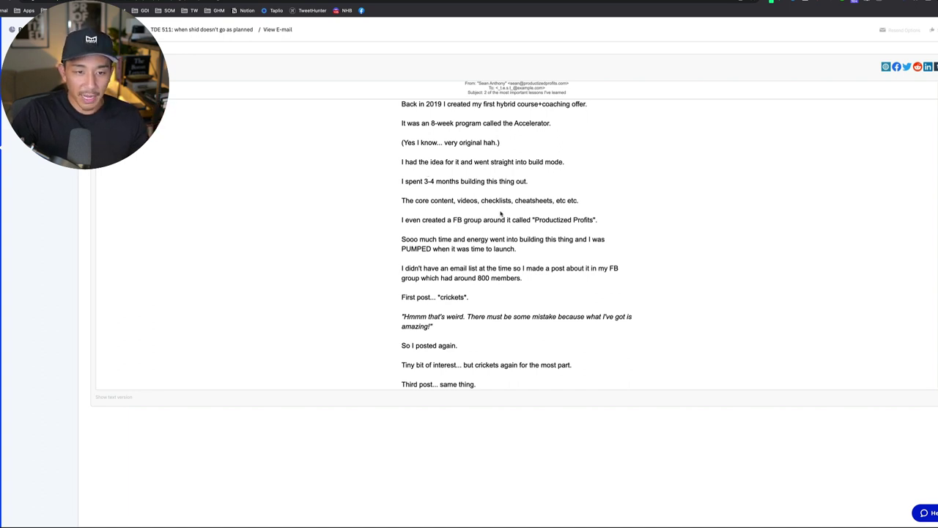
Scroll through the archived 2019 coaching-offer launch email in the newsletter archive
scroll("down", 3)
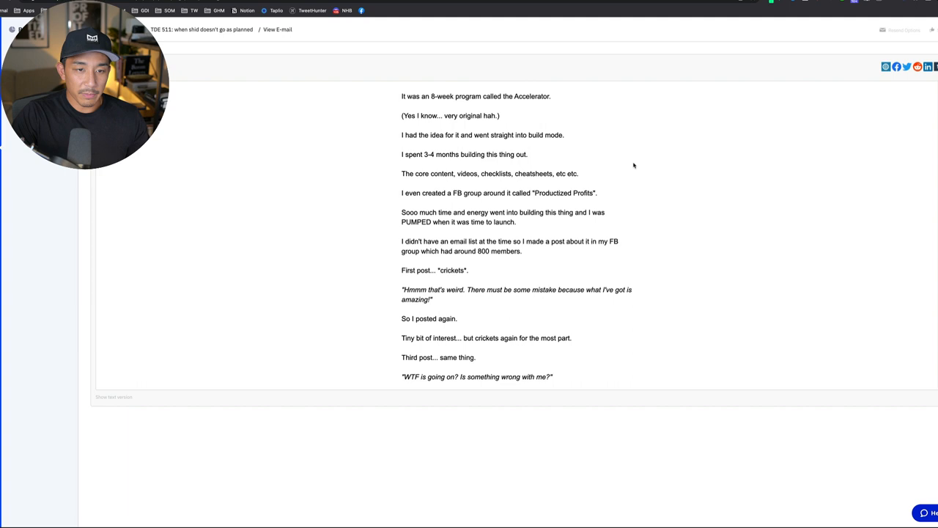
scroll("up", 3)
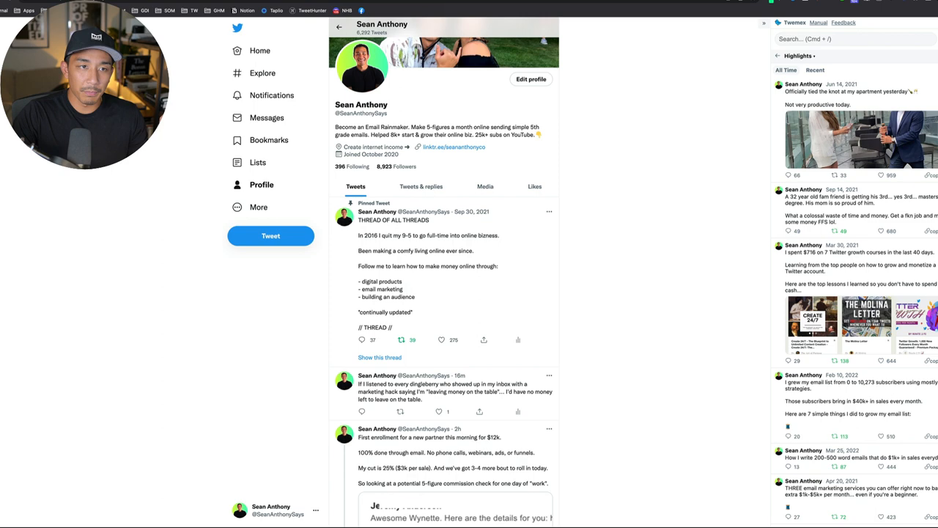
Scroll the Twitter profile past the pinned thread to the recent tweets
scroll("down", 3)
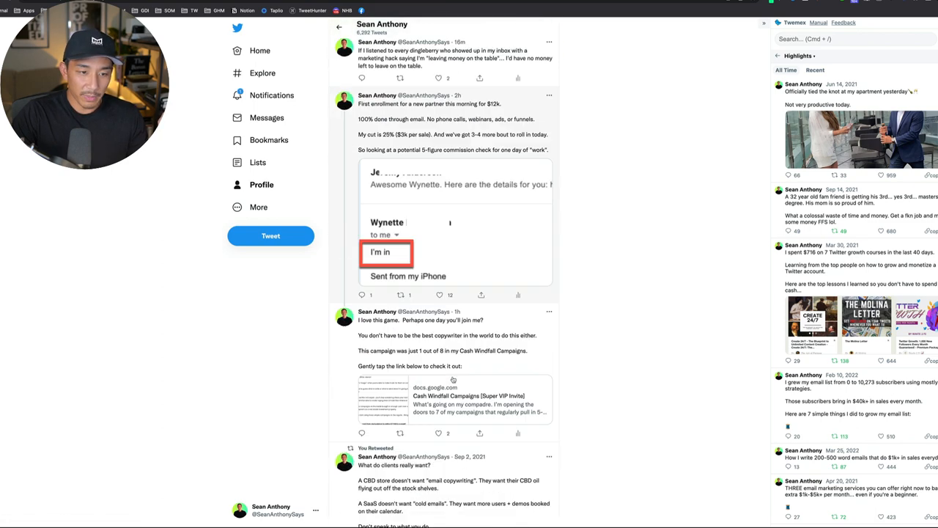
scroll("down", 3)
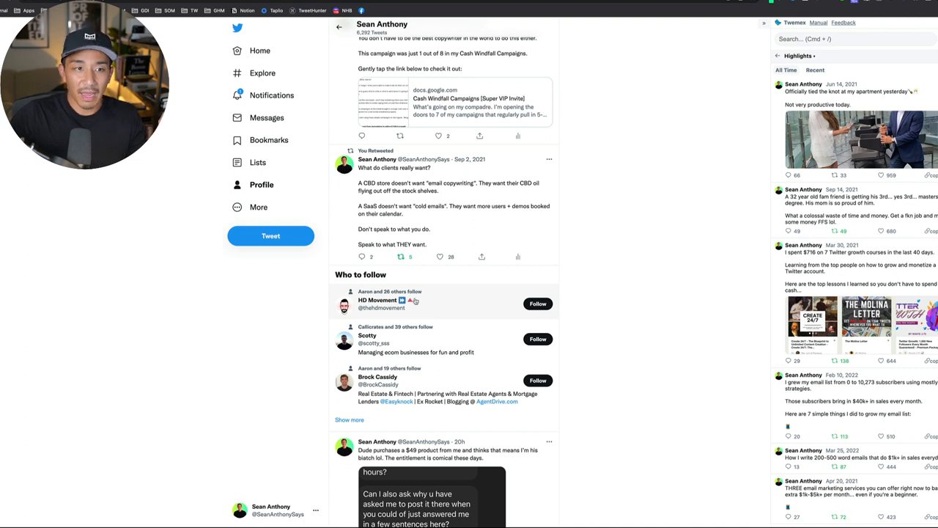
mouse_move(190, 143)
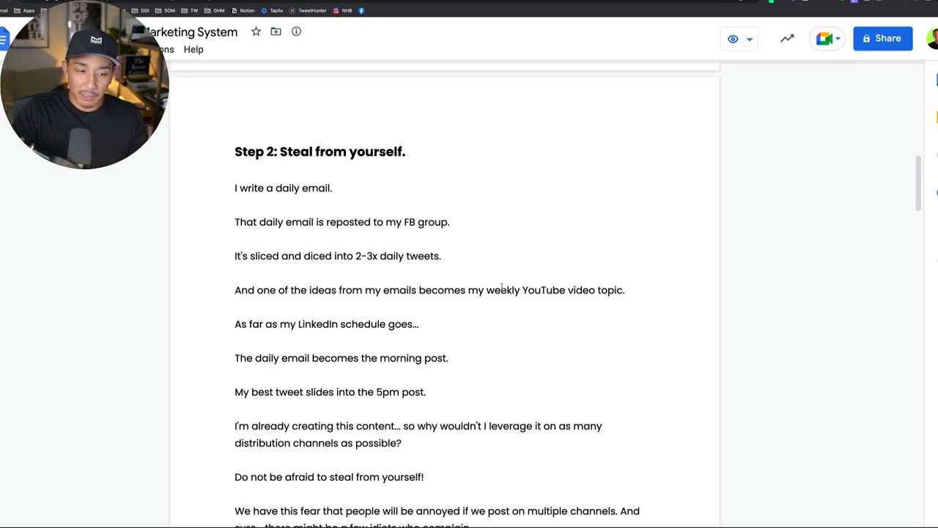
Scroll through the rest of Step 2 until 'Stay a day ahead' appears
scroll("down", 3)
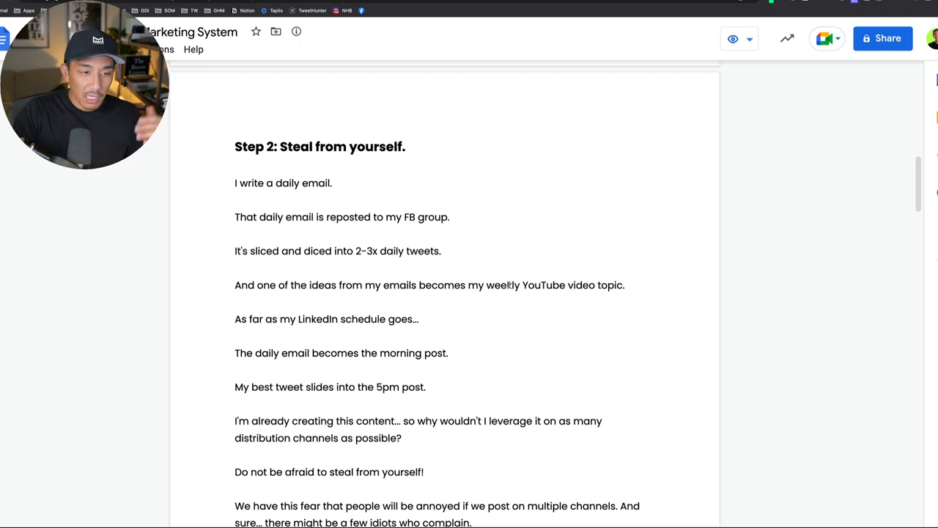
scroll("down", 3)
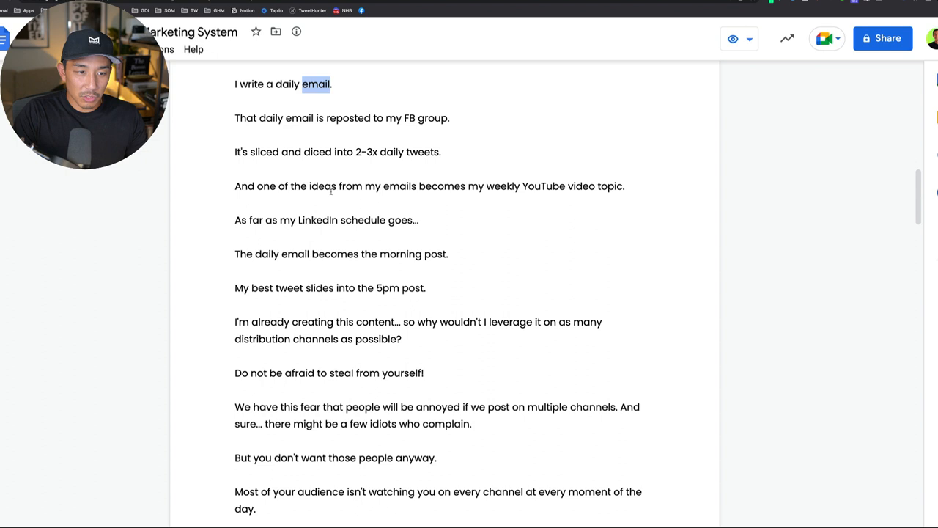
mouse_move(394, 370)
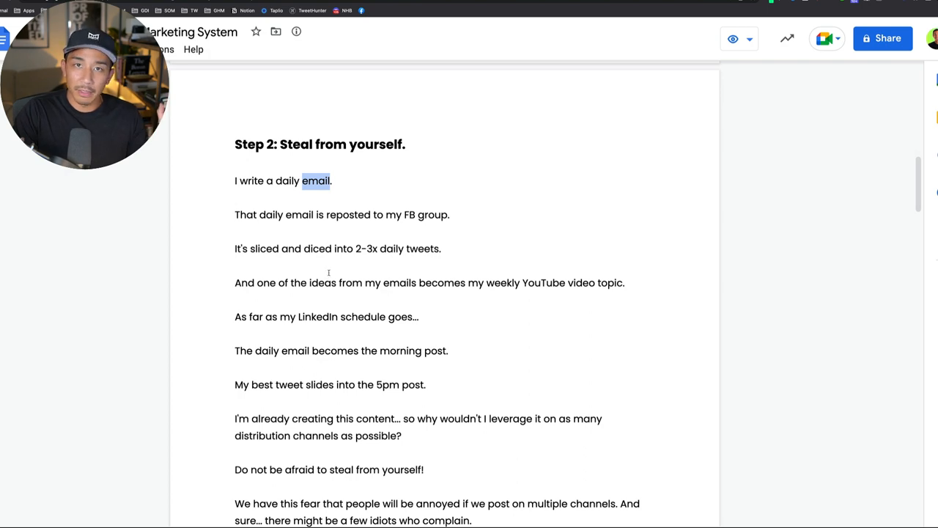
scroll("down", 3)
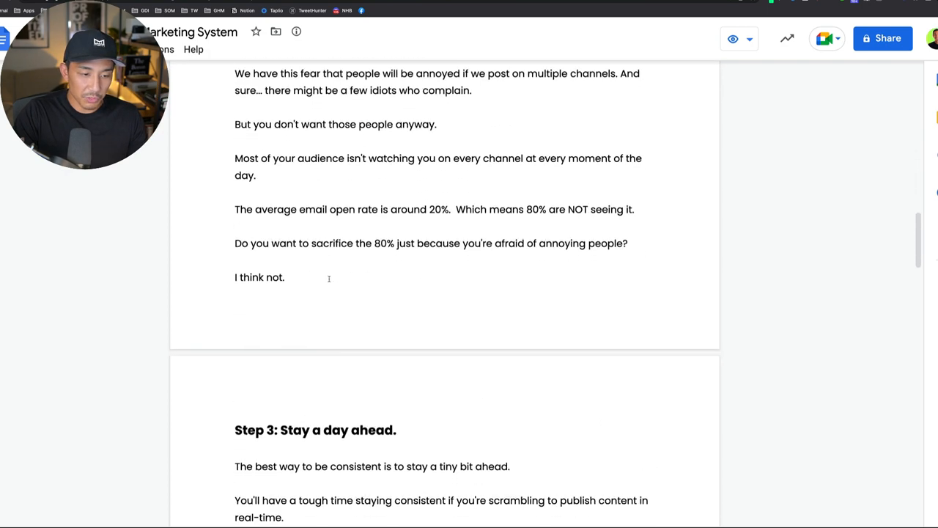
Scroll Step 3 'Stay a day ahead' into view and open the Taplio queue
scroll("down", 3)
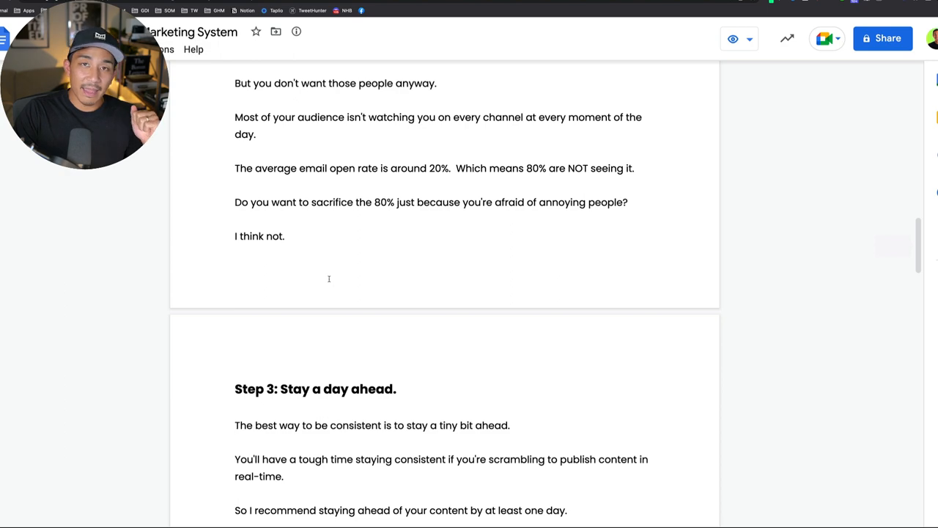
scroll("down", 3)
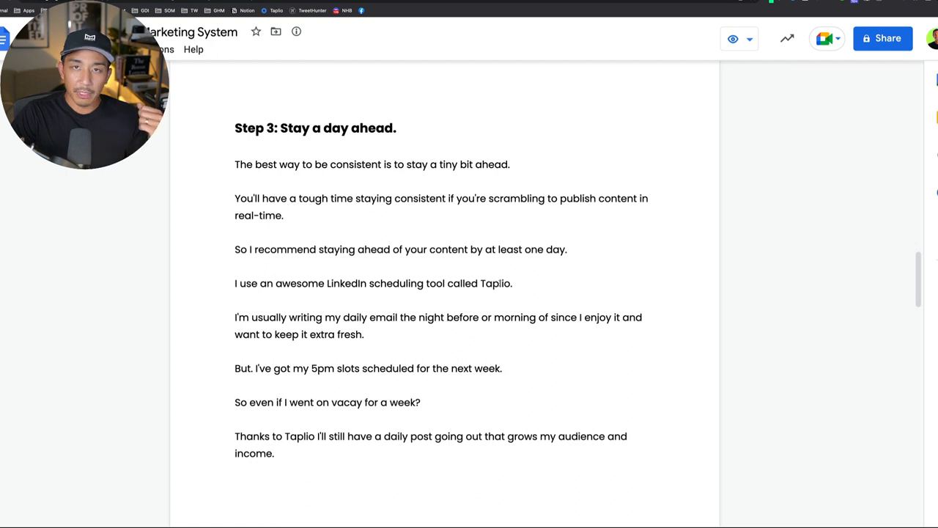
left_click(276, 4)
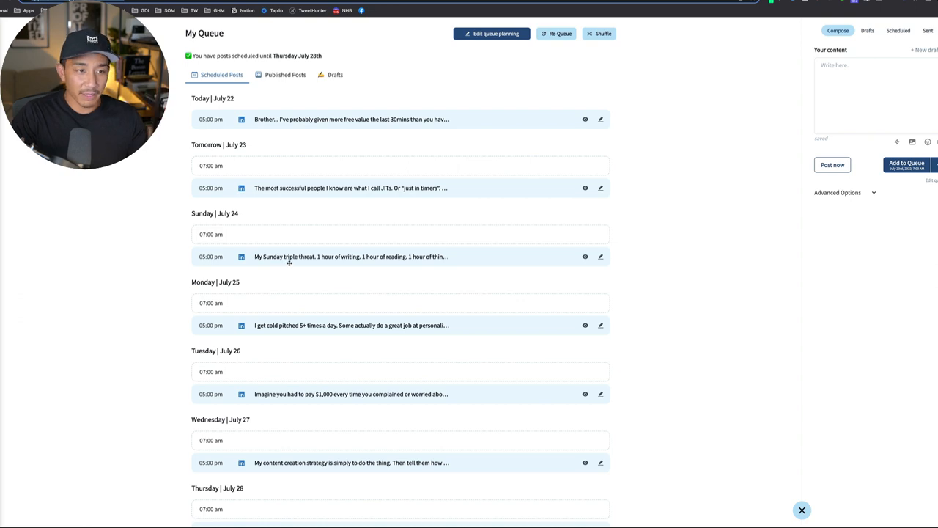
mouse_move(314, 205)
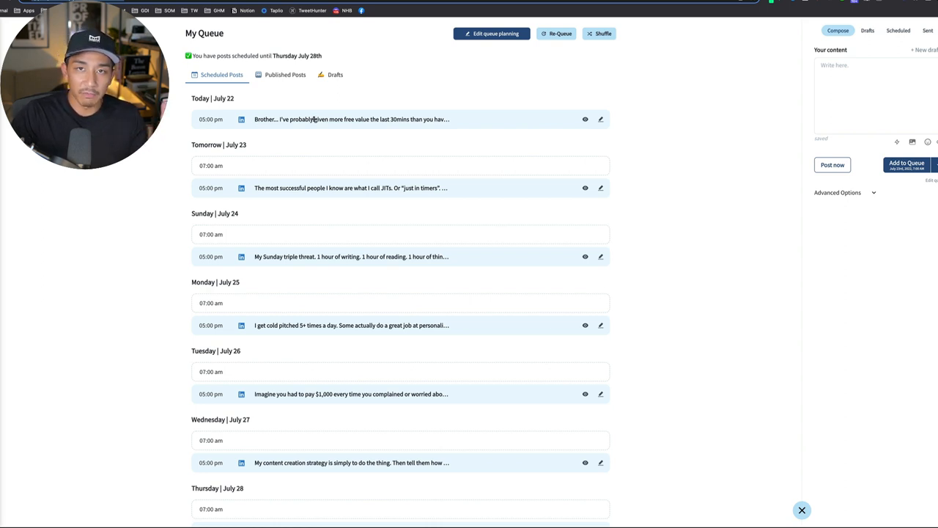
mouse_move(308, 251)
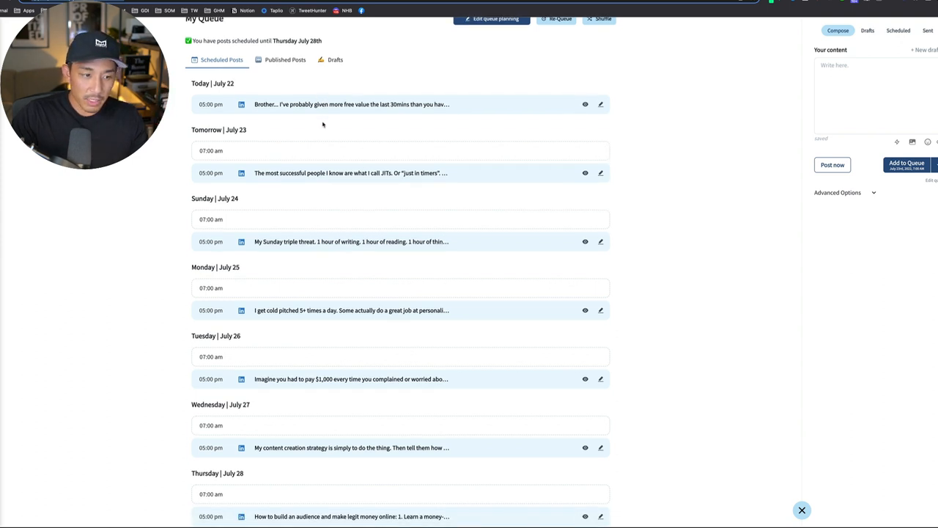
mouse_move(313, 147)
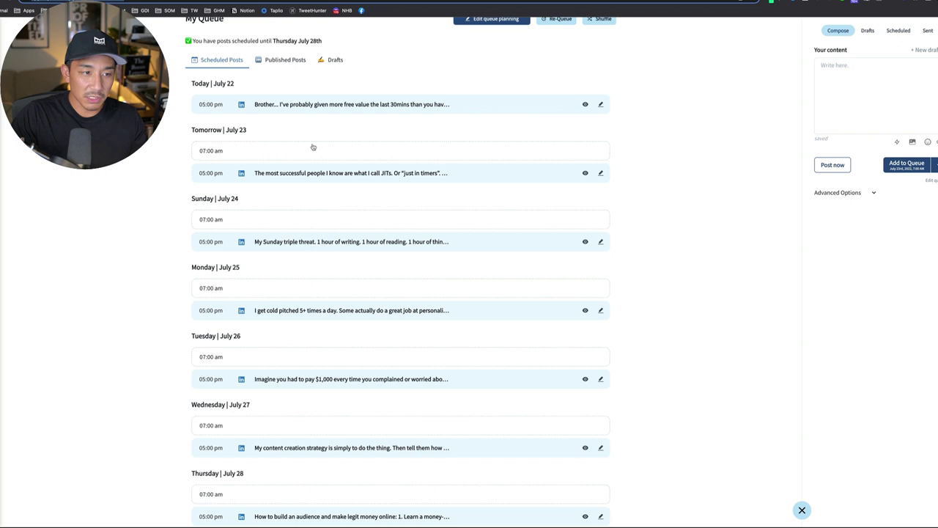
mouse_move(299, 150)
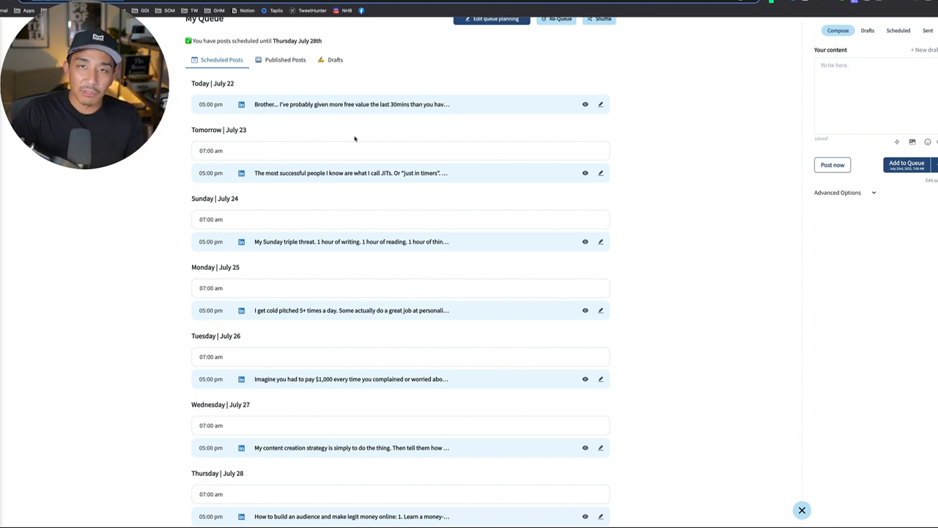
mouse_move(366, 137)
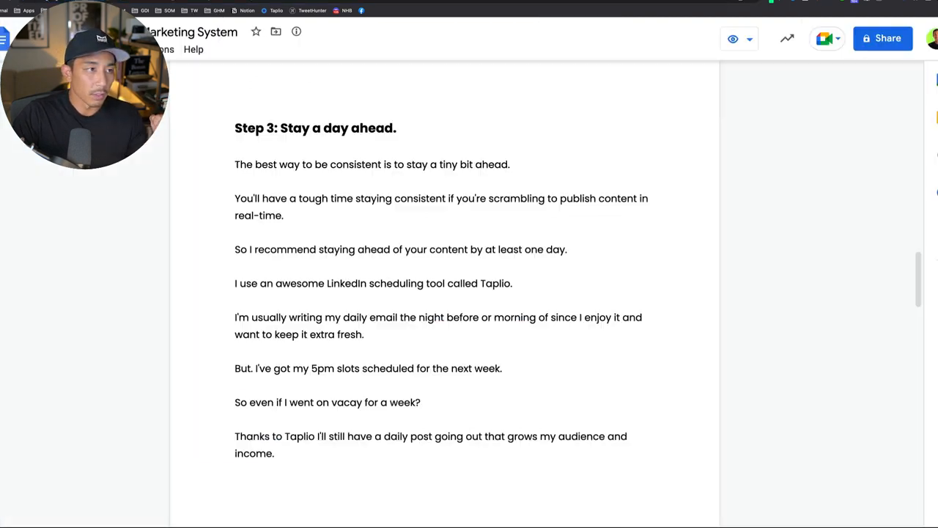
Scroll past the end of Step 3 to 'Fuel the content idea machine'
scroll("down", 3)
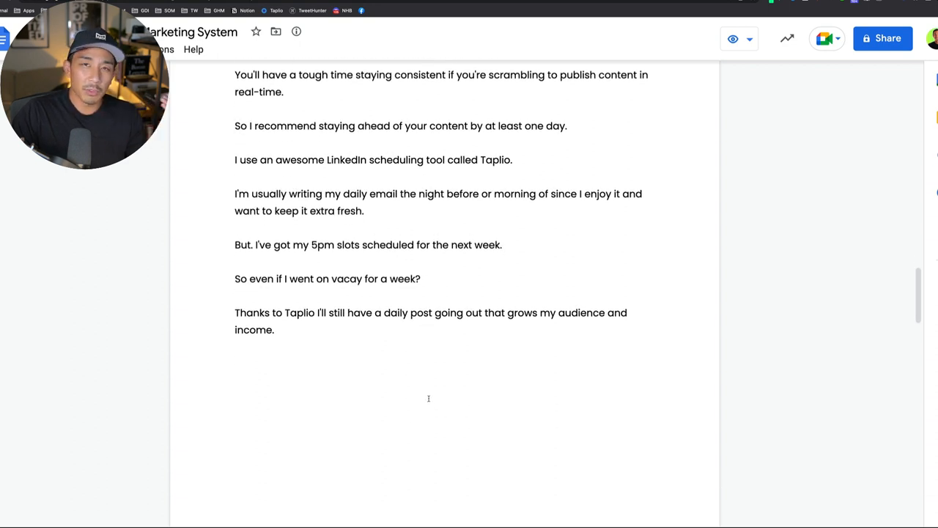
scroll("down", 3)
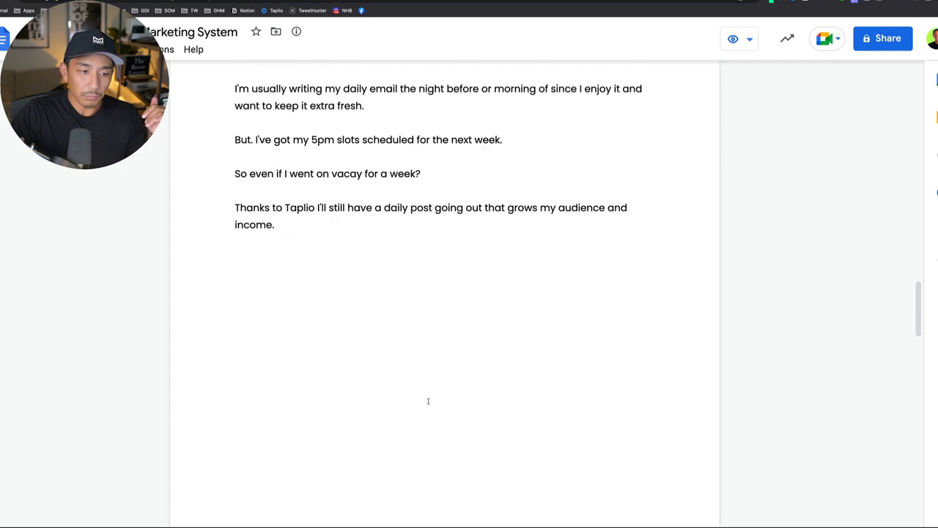
scroll("down", 3)
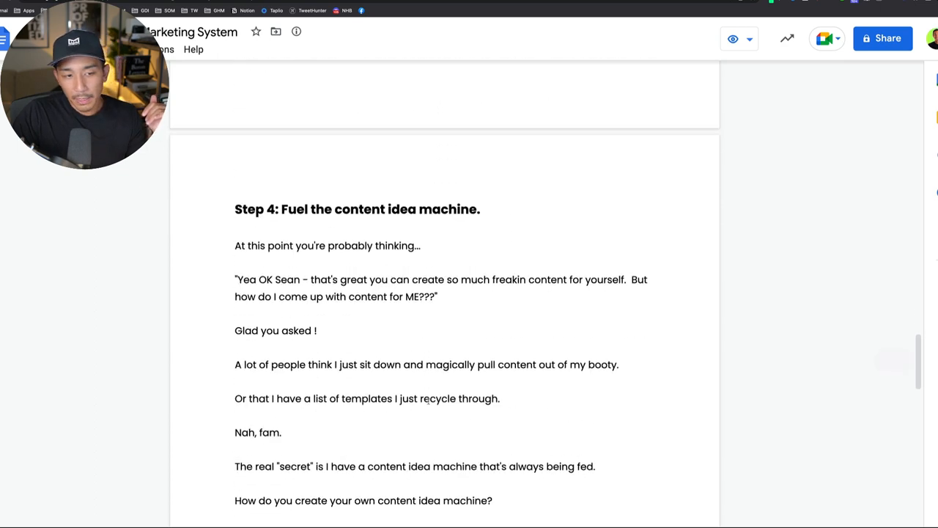
Remove the highlight from the quoted reader question and highlight 'WHO'
scroll("down", 3)
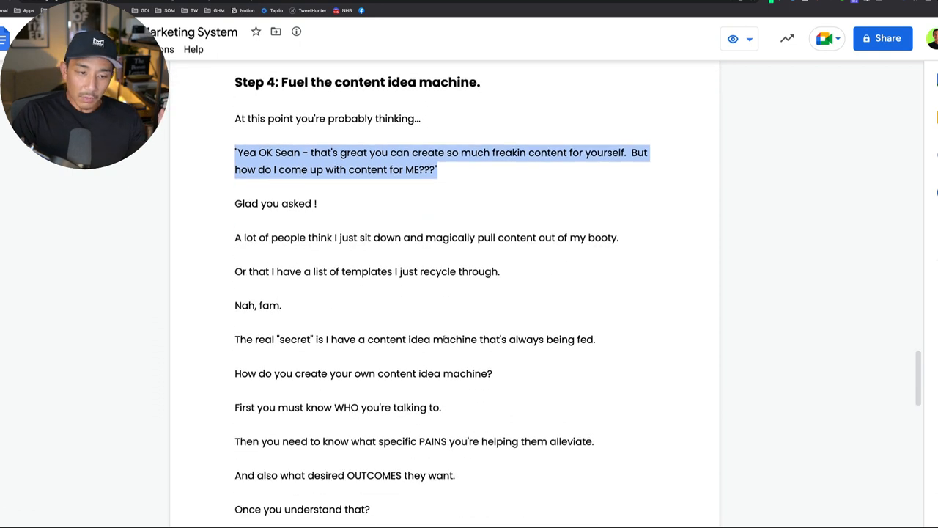
left_click(488, 340)
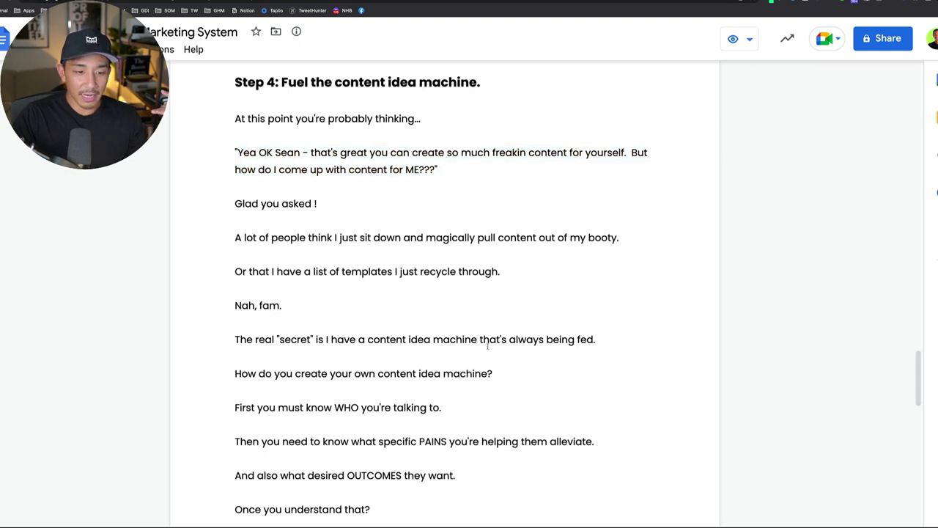
scroll("up", 3)
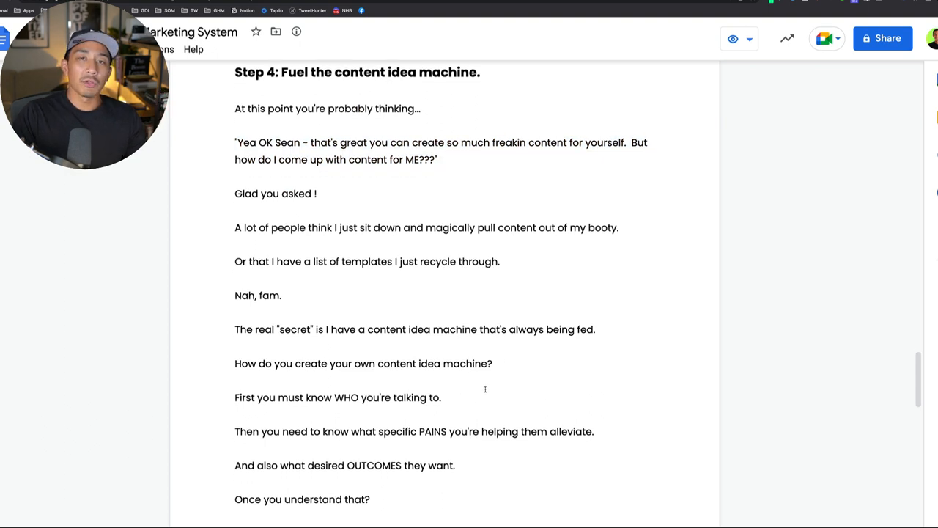
double_click(346, 392)
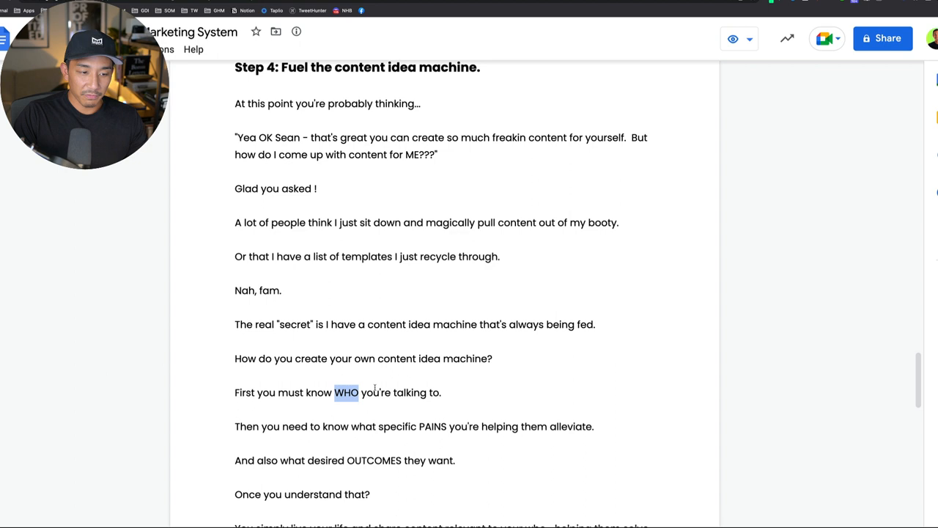
scroll("up", 3)
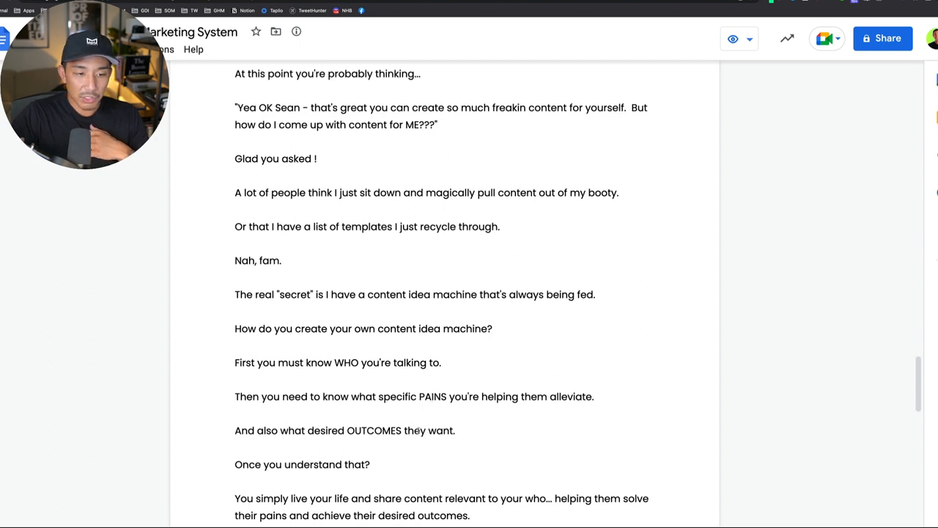
Highlight 'PAINS' and 'OUTCOMES', then 'WHO' again before the one-person business example
double_click(433, 397)
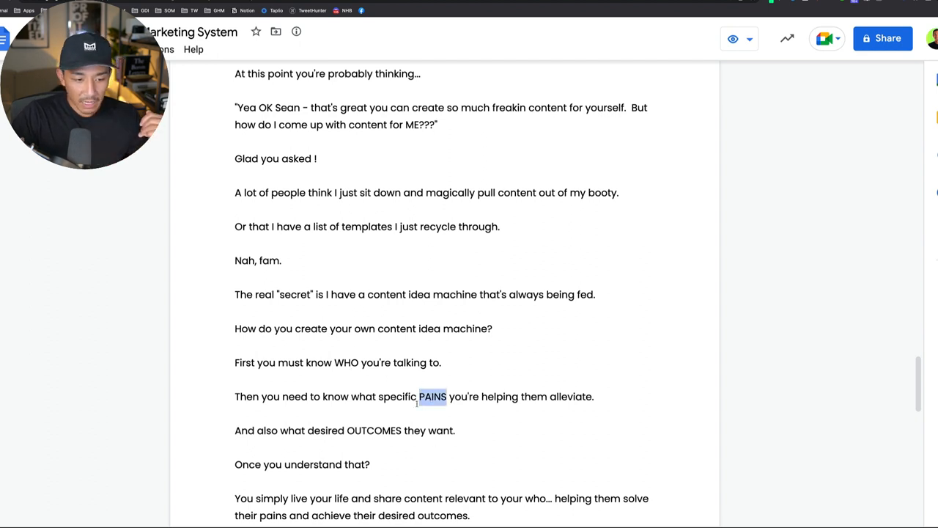
double_click(374, 431)
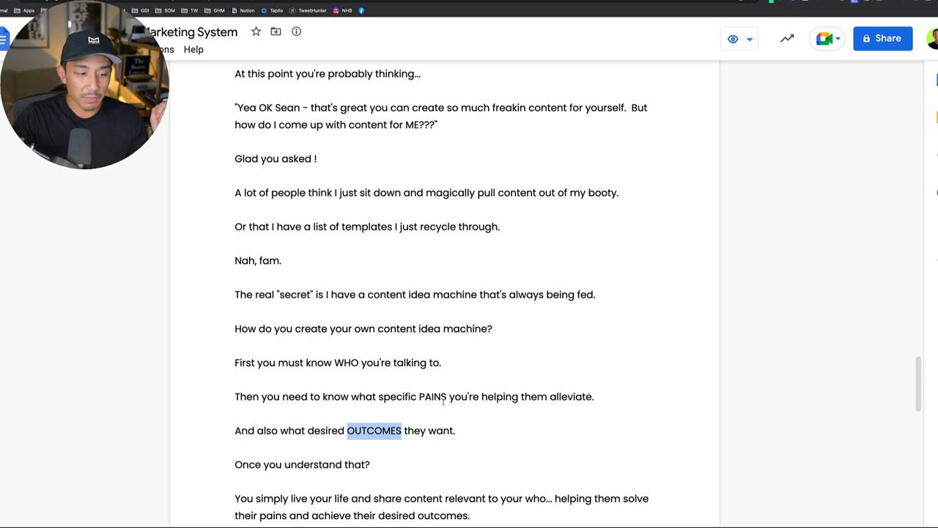
scroll("down", 3)
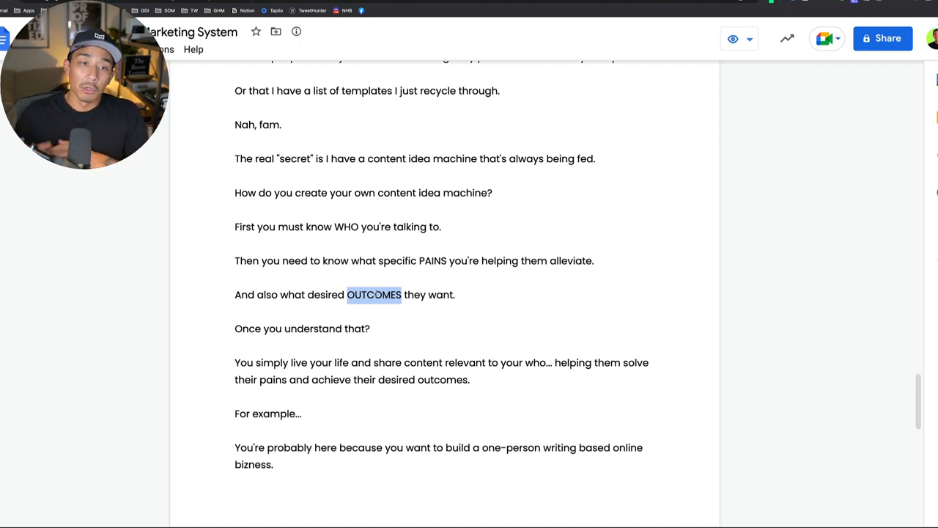
double_click(346, 227)
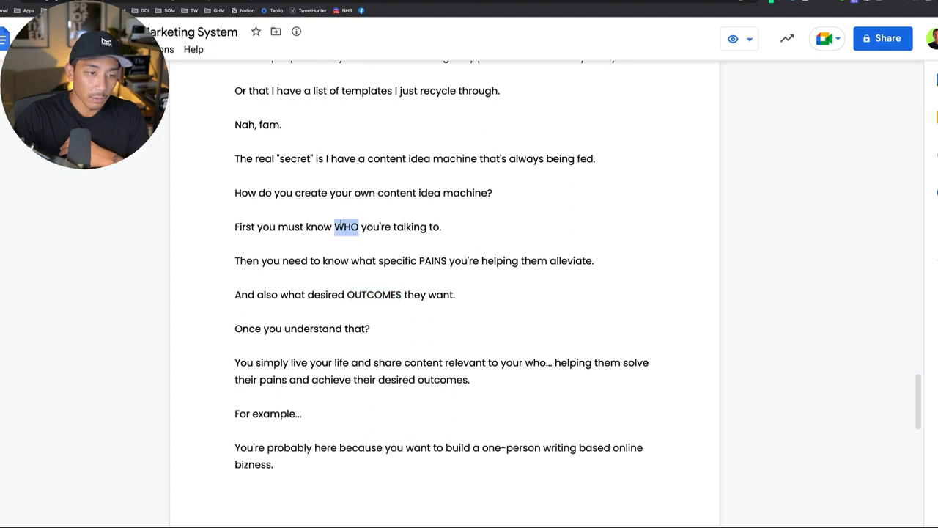
scroll("down", 3)
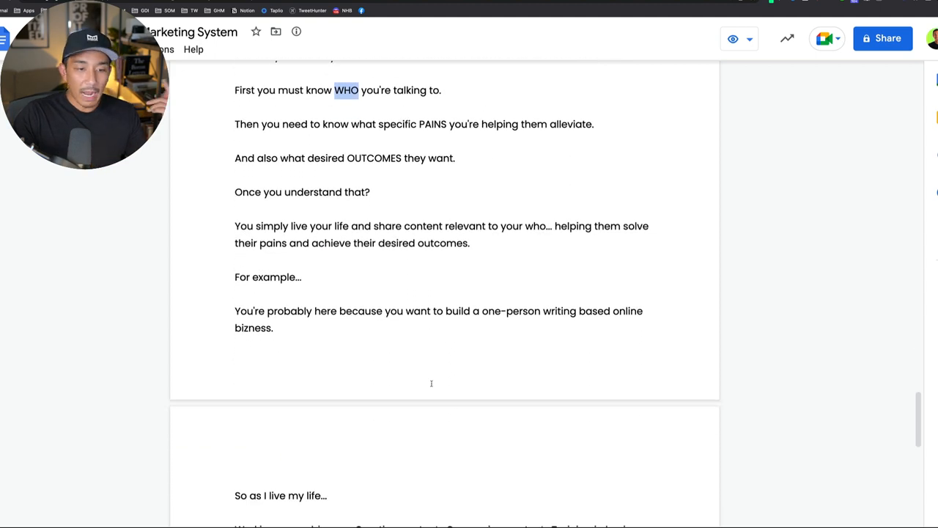
Read the 'So as I live my life' section, highlighting 'Consuming'
scroll("down", 3)
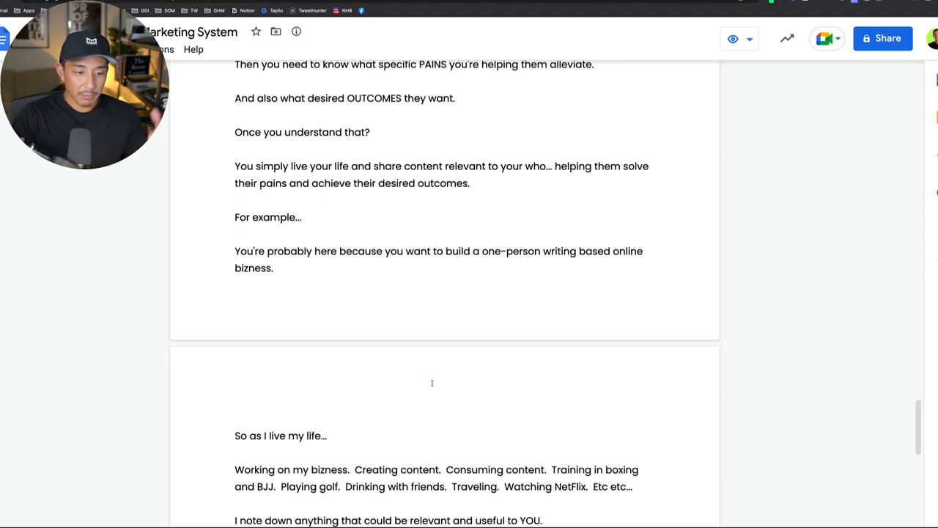
double_click(419, 469)
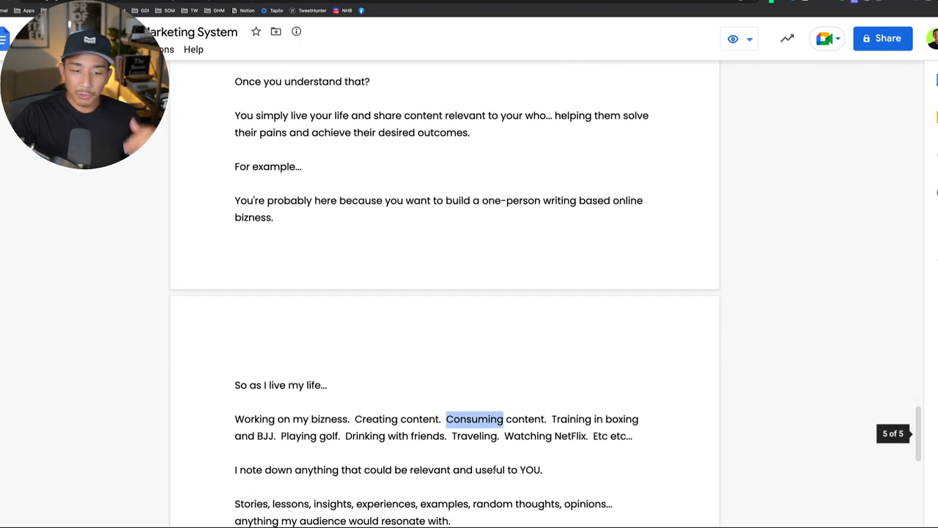
scroll("up", 3)
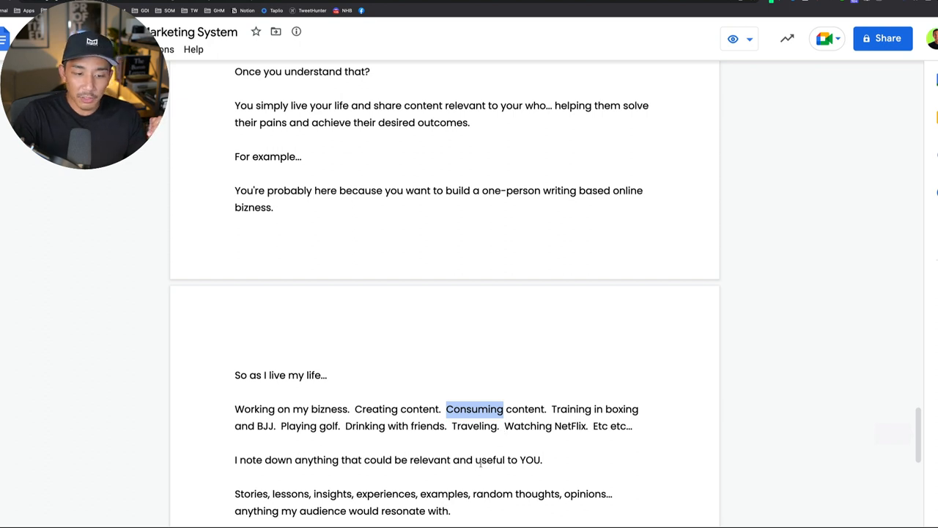
Scroll back up the document to Step 2, 'Steal from yourself'
scroll("up", 3)
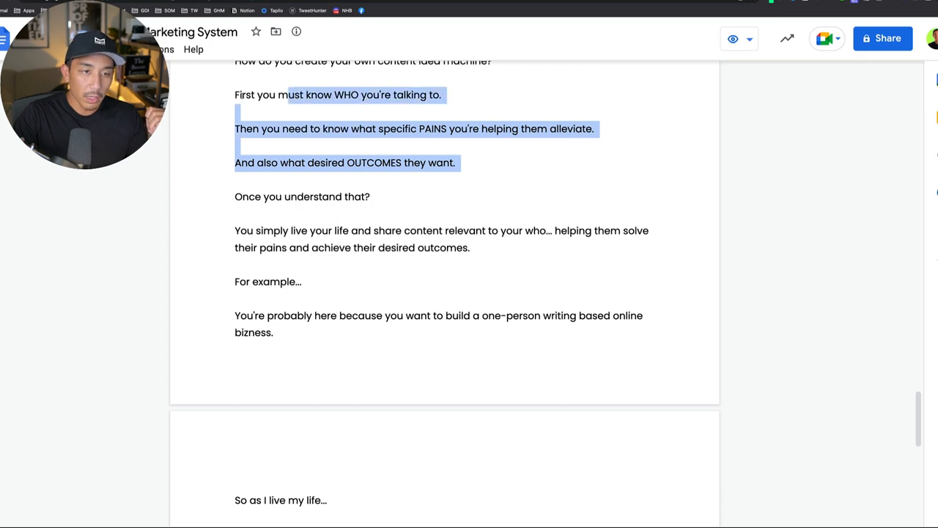
scroll("down", 3)
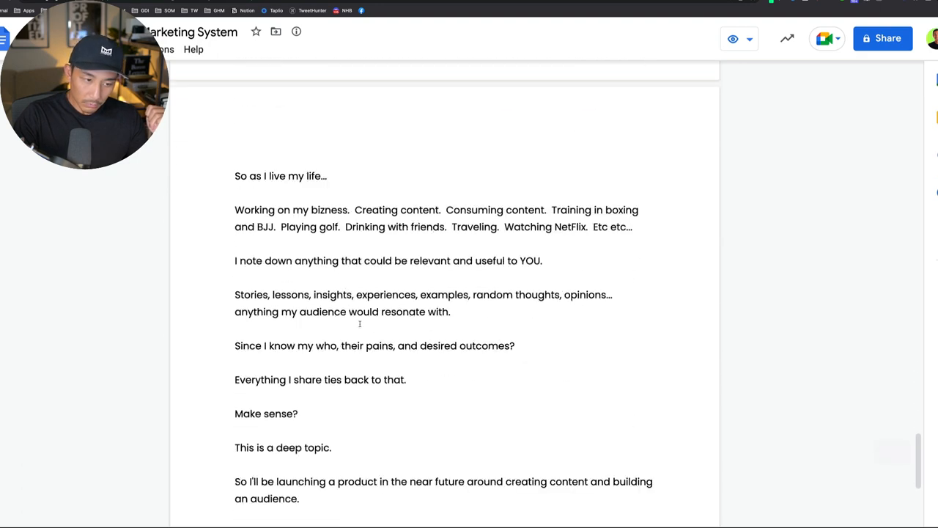
scroll("up", 3)
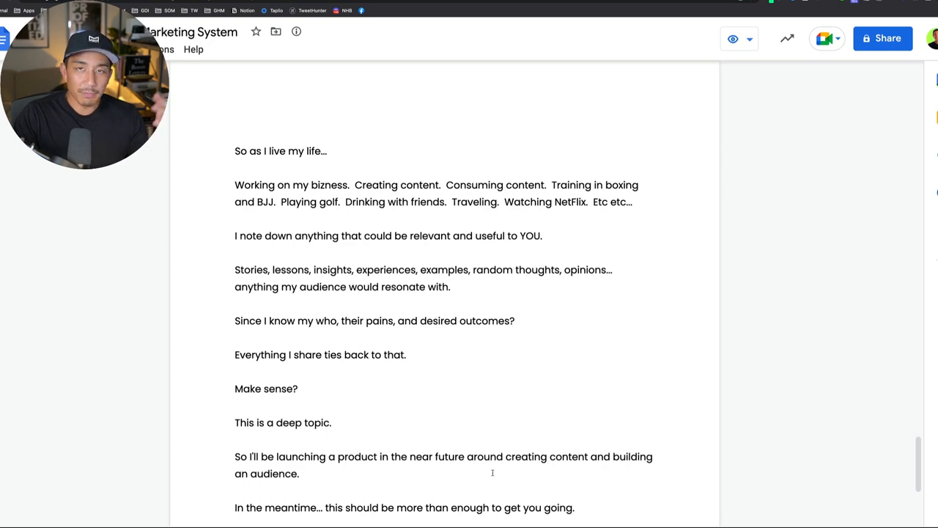
scroll("up", 3)
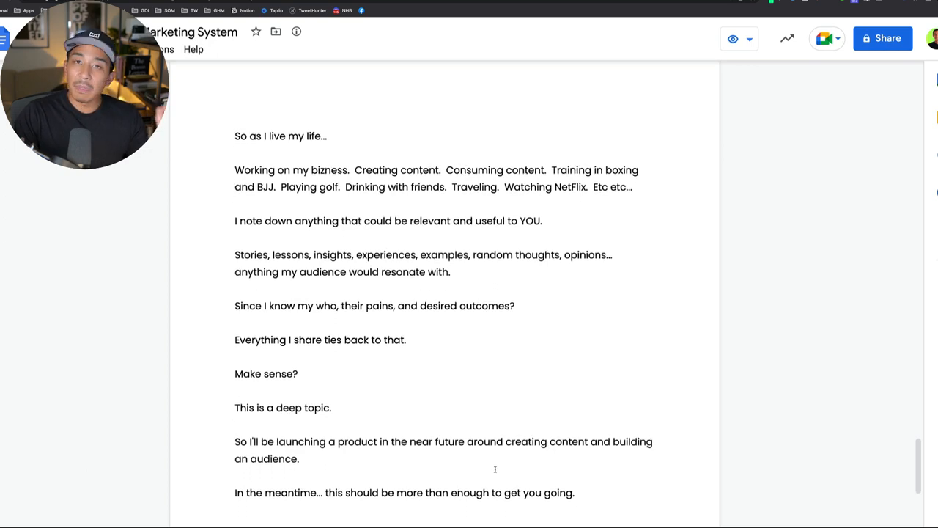
scroll("down", 3)
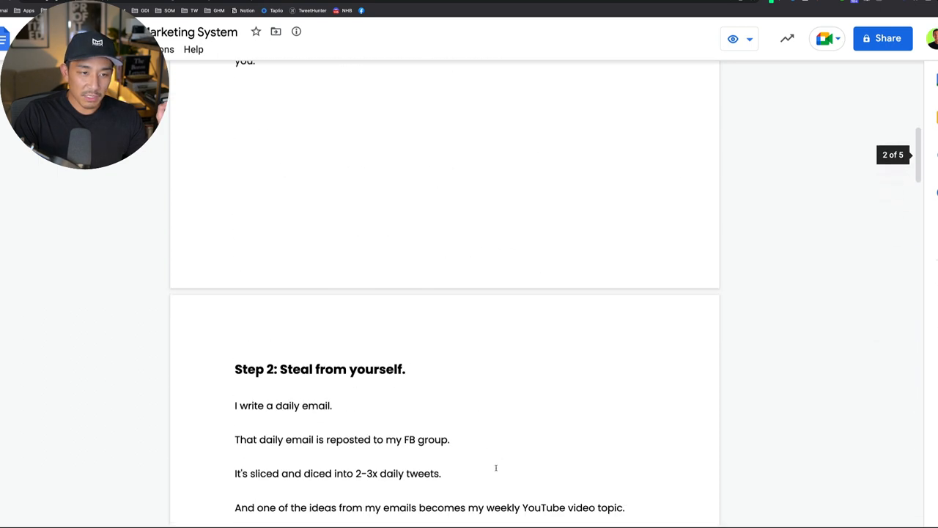
Scroll to the document's end and highlight the '$1K/Day Offer Buffet' course name
scroll("up", 3)
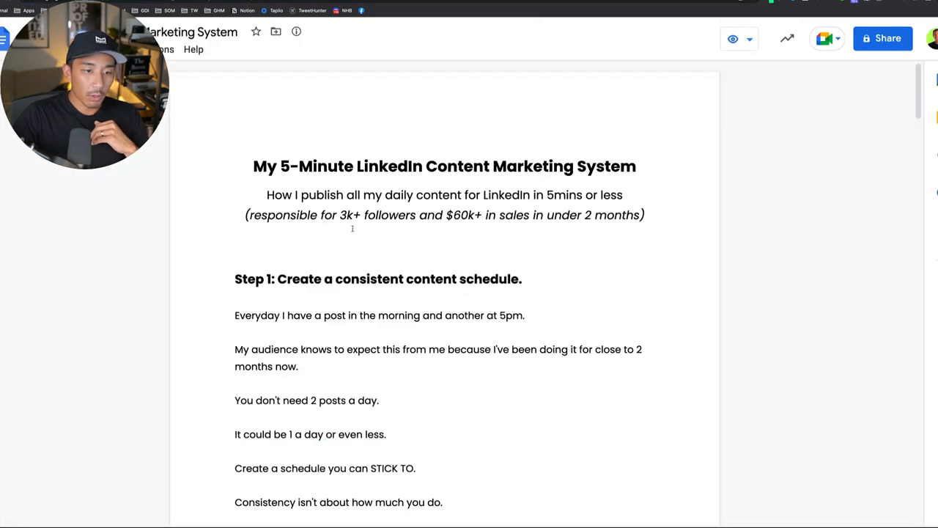
scroll("down", 3)
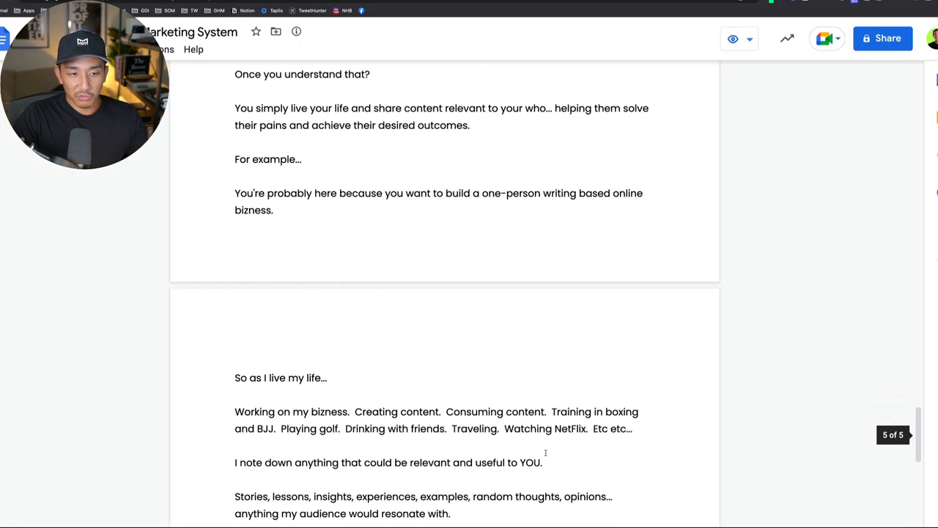
scroll("down", 3)
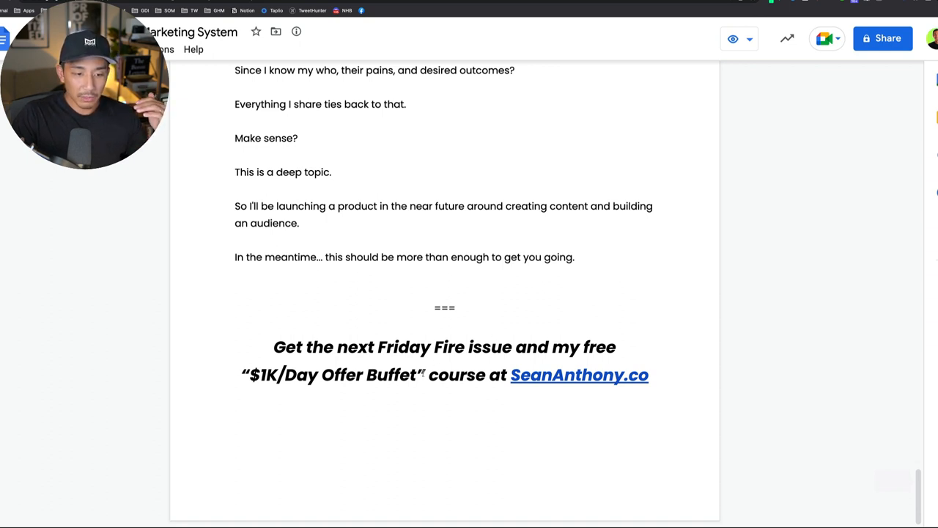
double_click(332, 374)
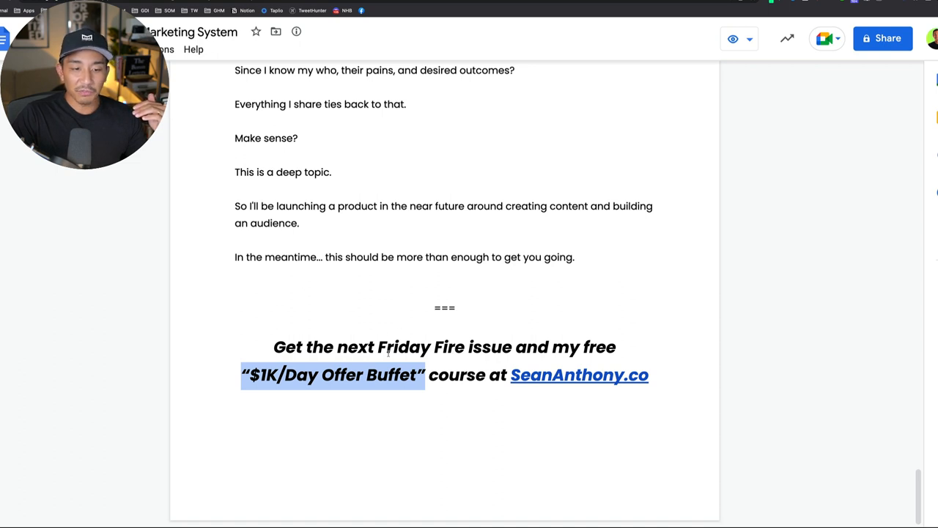